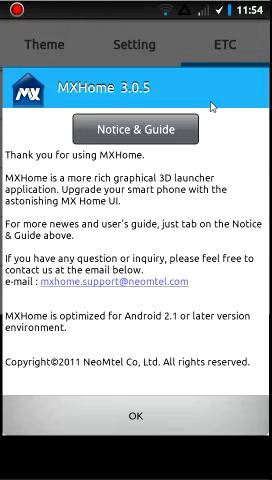
mouse_move(165, 425)
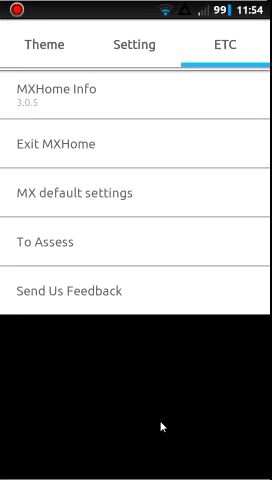
Step: Dismiss the MXHome 3.0.5 info dialog and exit the ETC settings to the home screen
left_click(43, 45)
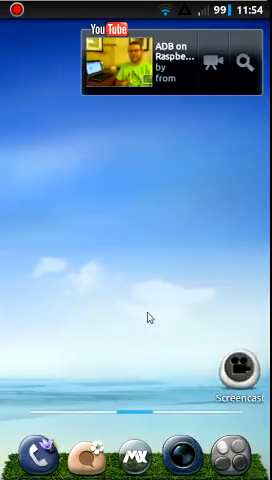
scroll("left", 3)
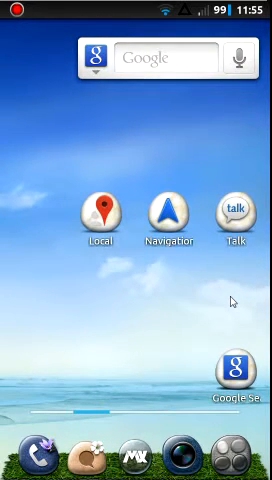
left_click(226, 213)
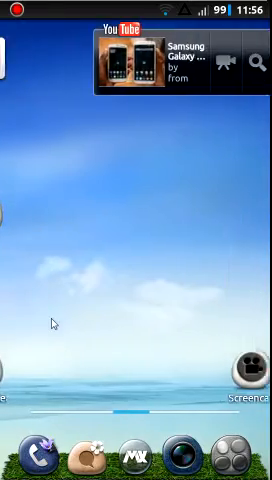
Step: Swipe across home pages to reach the apps page and open the 39-program Allprograms drawer
scroll("left", 3)
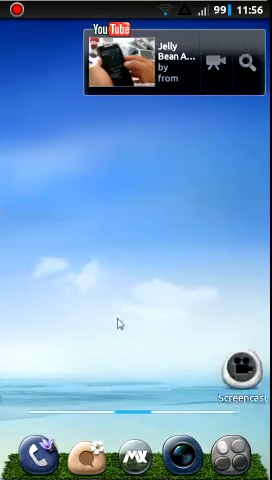
scroll("left", 3)
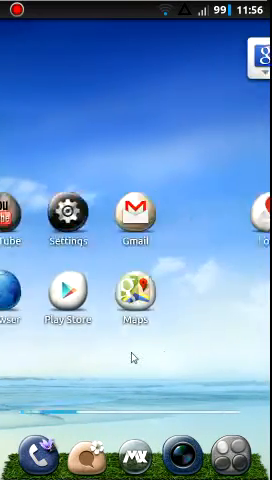
scroll("left", 3)
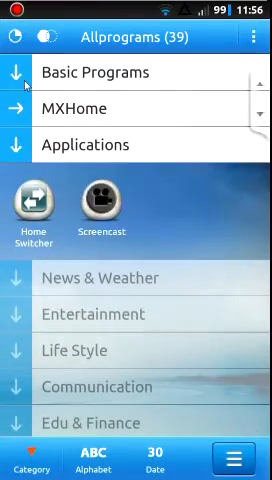
Step: Close Allprograms and add the Battery balloon widget (98%) to the Google search page
left_click(100, 71)
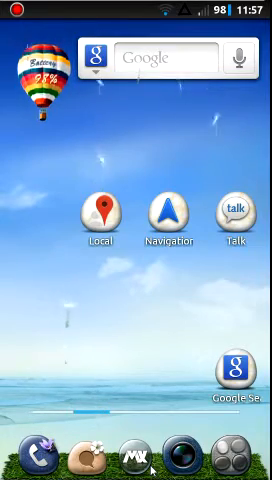
Step: Swipe to the blank page showing the battery balloon over the cloud wallpaper
scroll("left", 3)
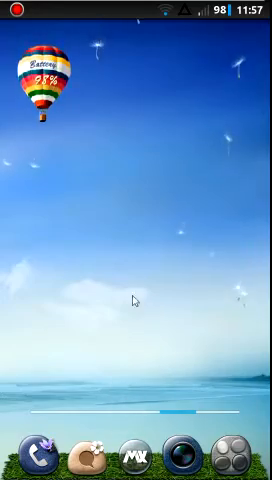
scroll("left", 3)
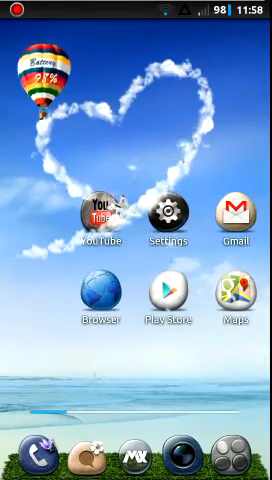
Step: Cube-swipe through pages, remove the battery balloon, and land on the Google widget page
scroll("left", 3)
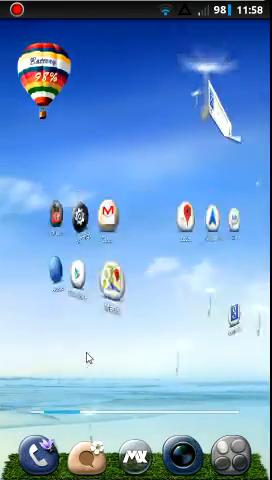
scroll("left", 3)
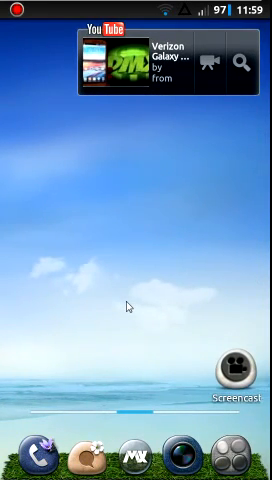
scroll("left", 3)
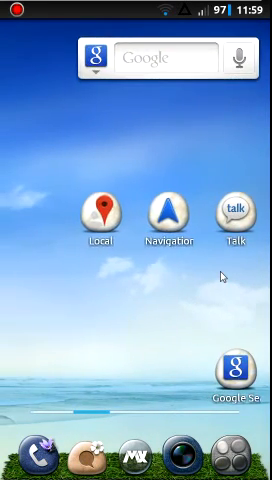